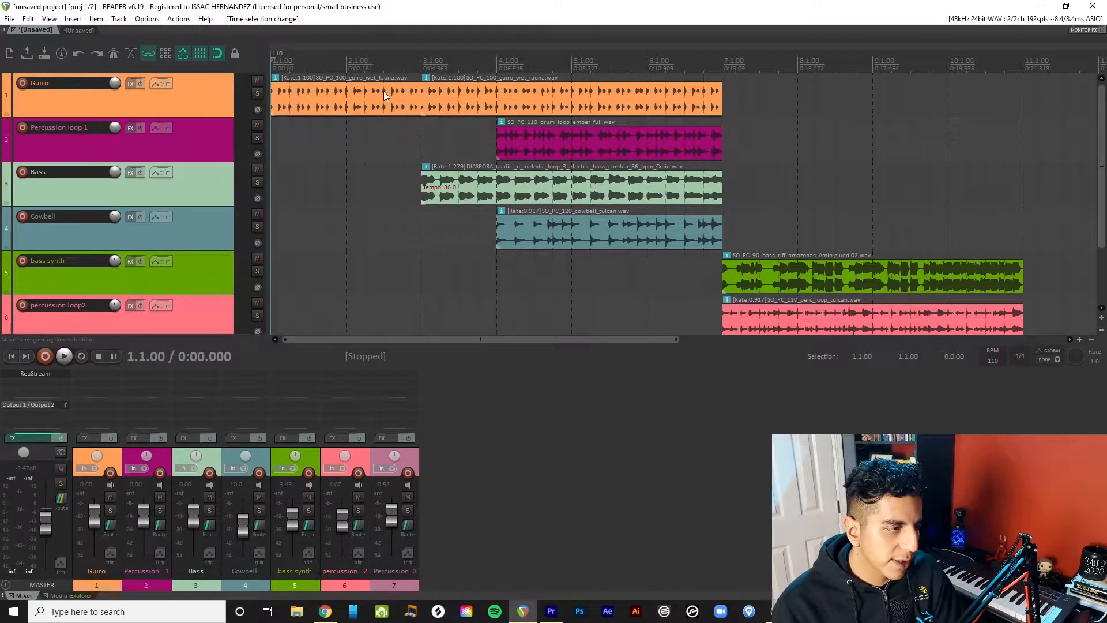
# Select bars 1 to 3 on the timeline ruler as a time range
pyautogui.moveTo(289, 71); pyautogui.dragTo(798, 71)
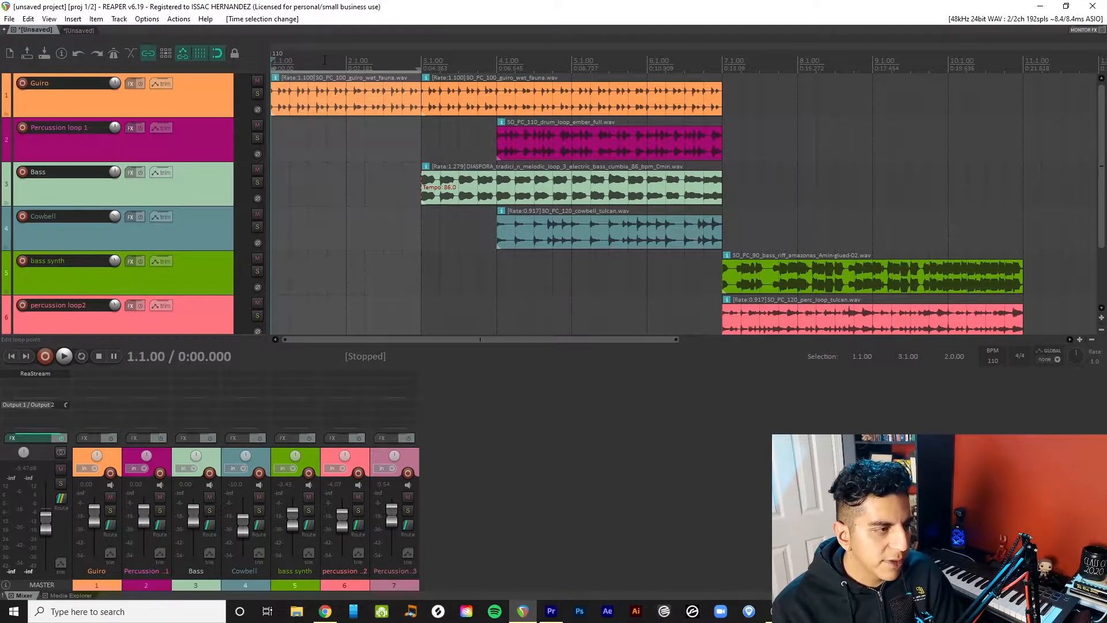
# Create a region from the bar 1–3 time selection via the ruler menu
pyautogui.rightClick(325, 64)
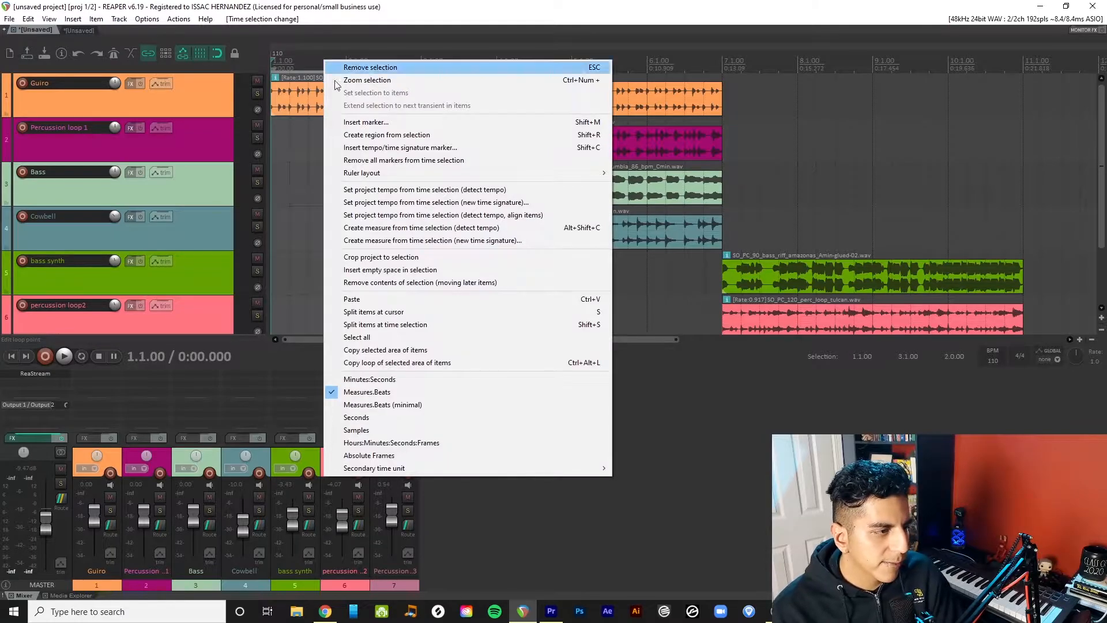
pyautogui.moveTo(387, 135)
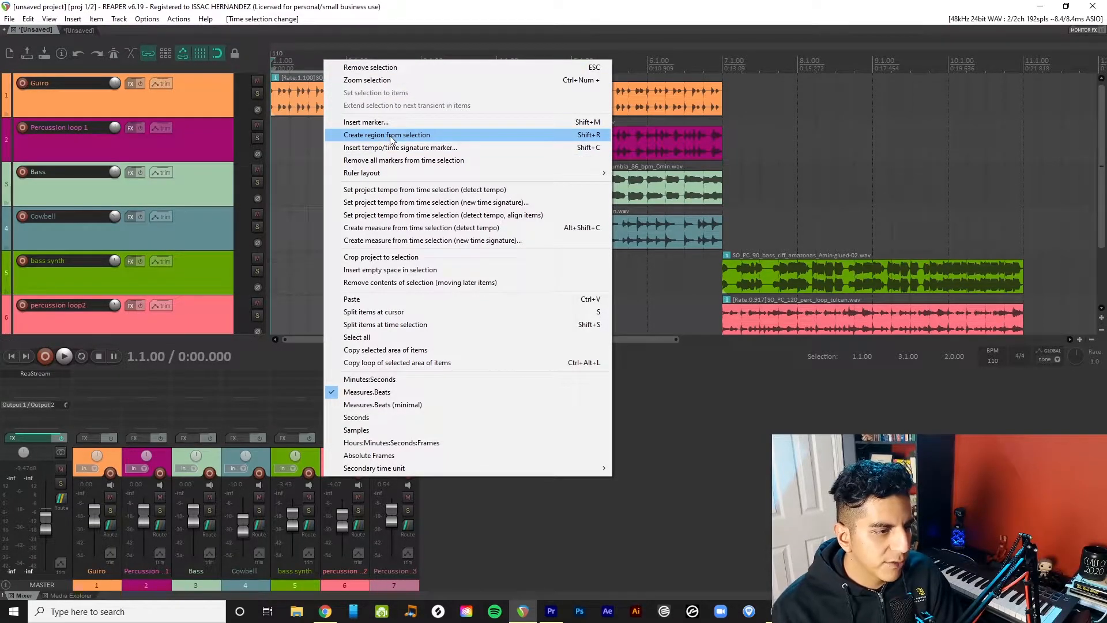
pyautogui.click(386, 135)
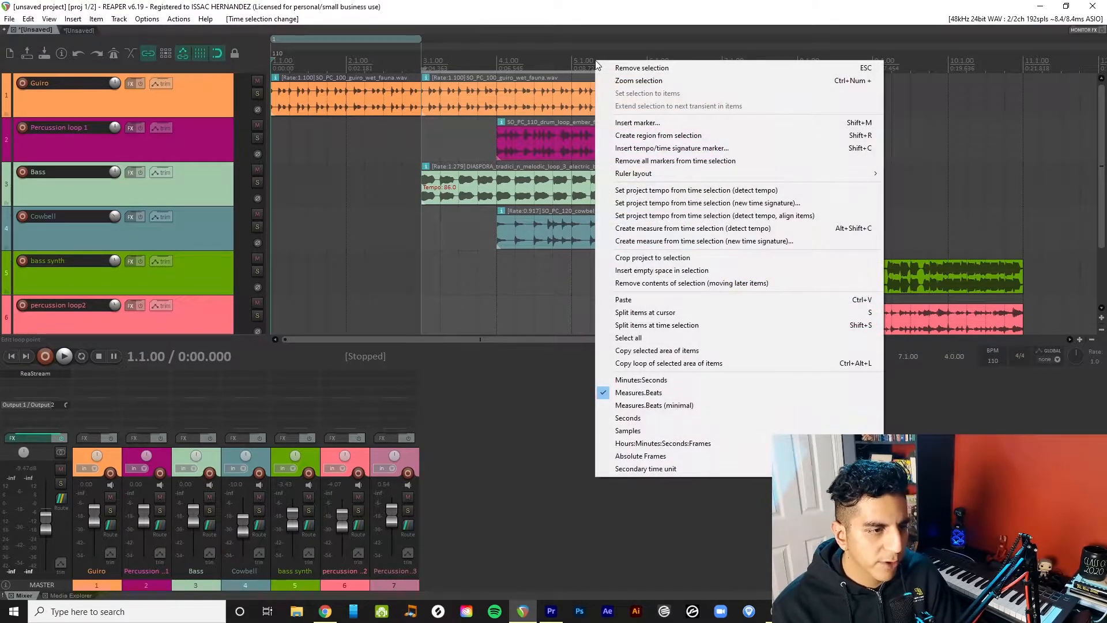
pyautogui.moveTo(658, 135)
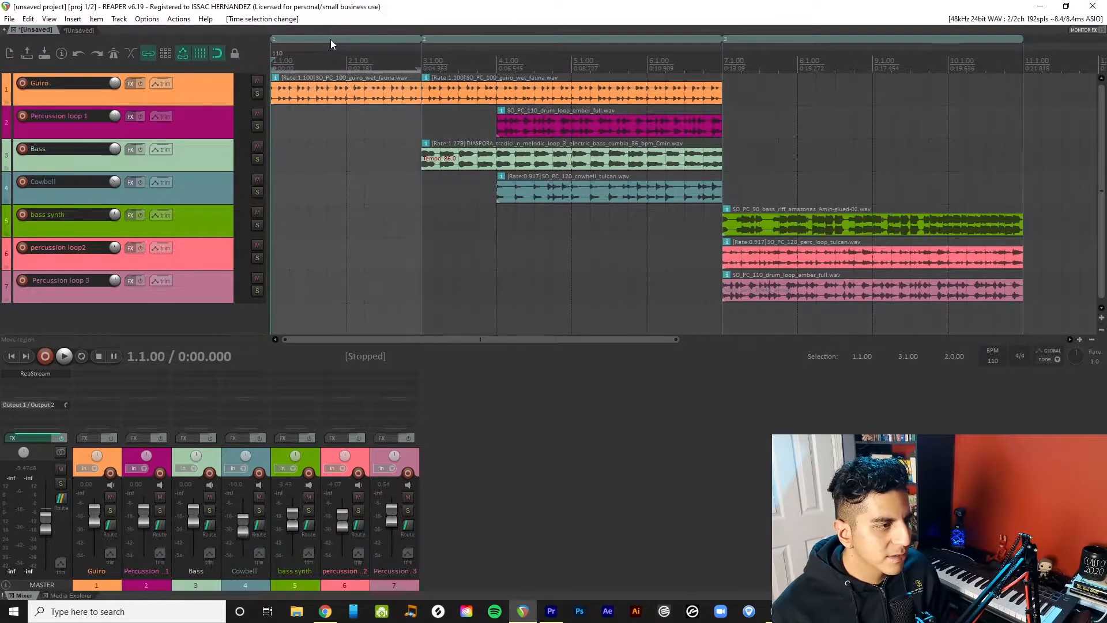
# Edit the first region to be named 'Intro' with a red colour
pyautogui.rightClick(332, 44)
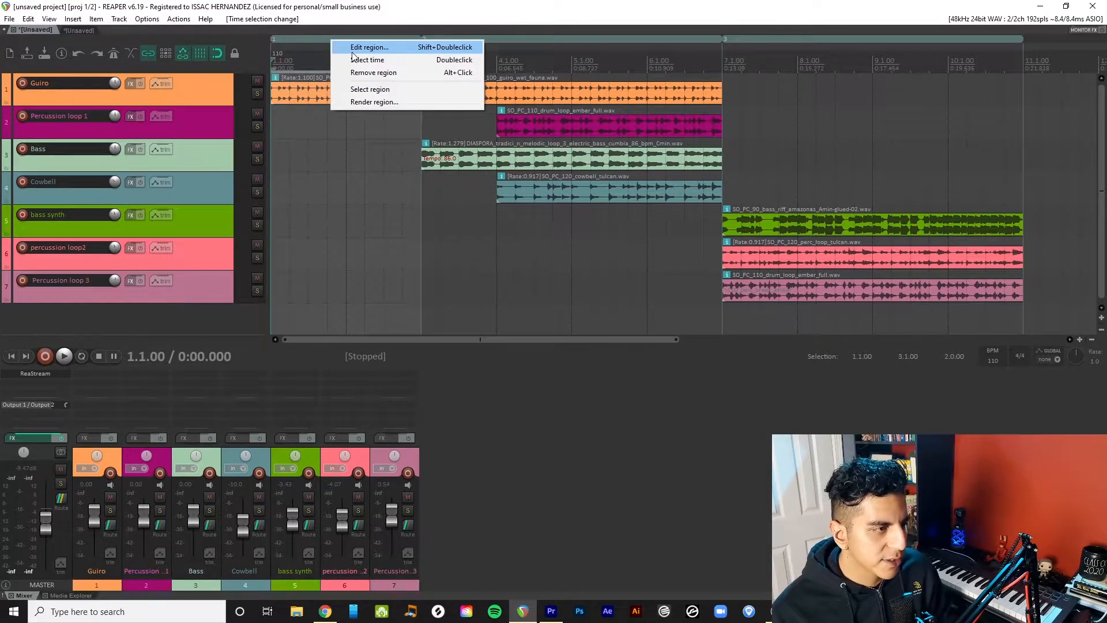
pyautogui.moveTo(382, 59)
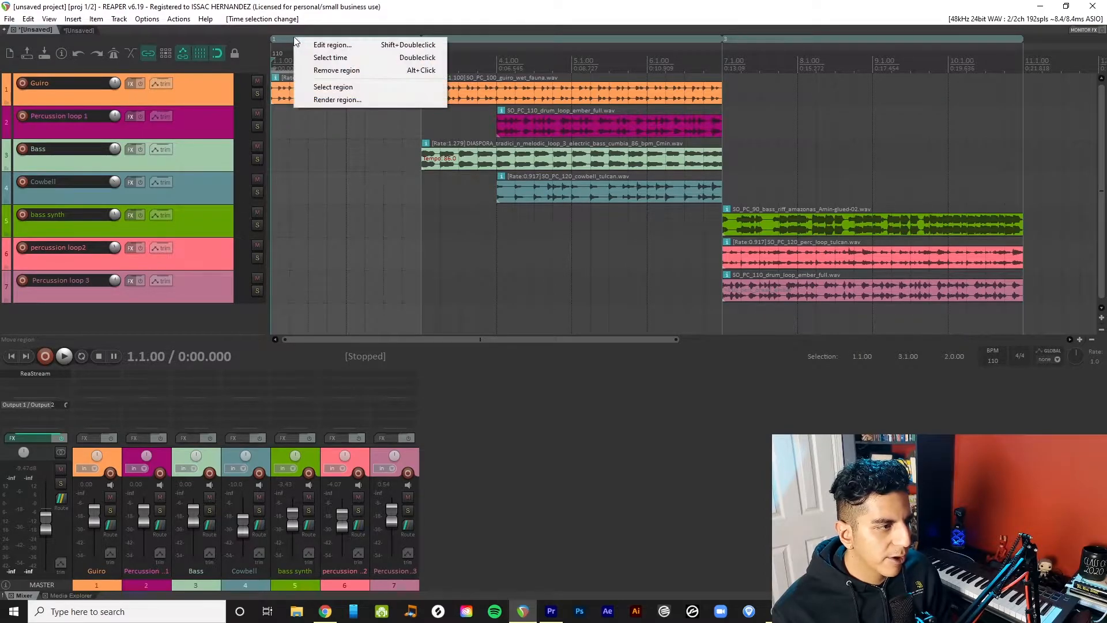
pyautogui.click(332, 45)
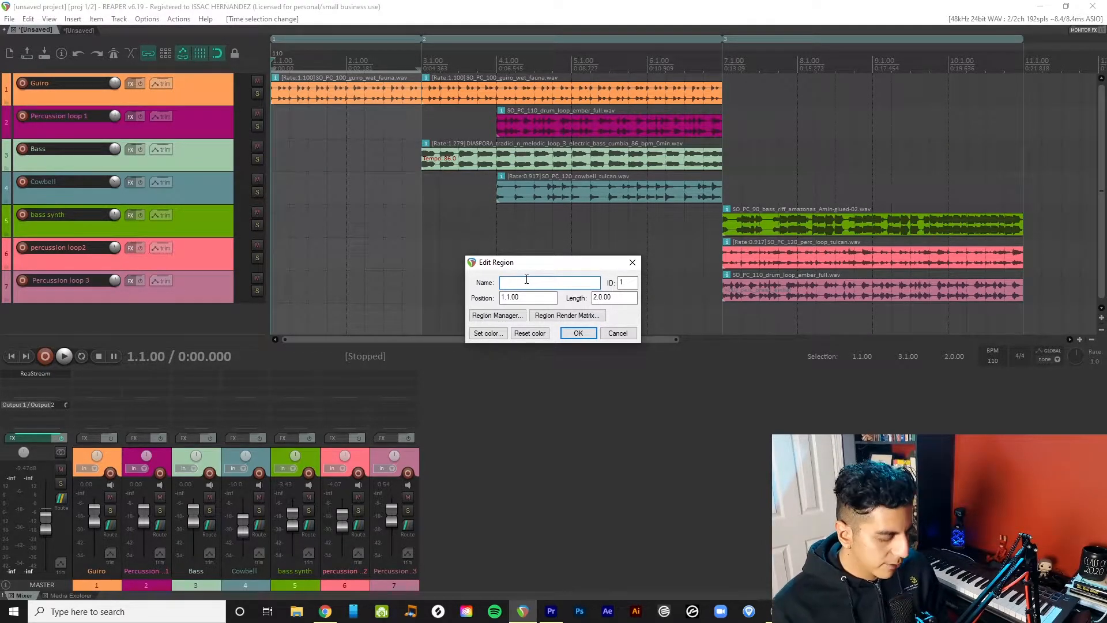
pyautogui.write('Intro')
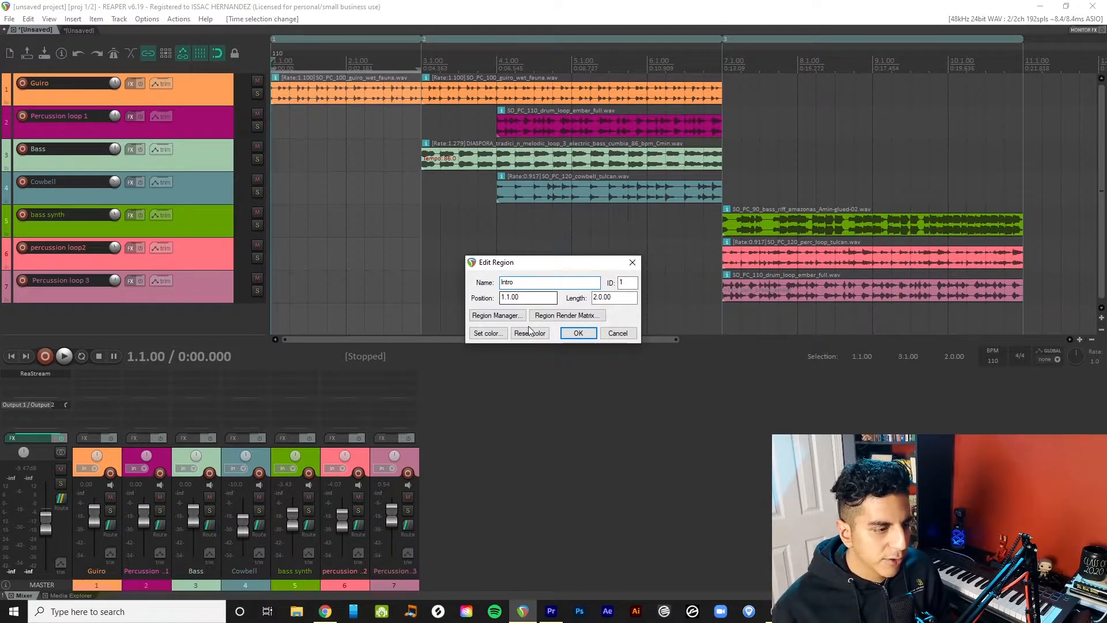
pyautogui.click(487, 333)
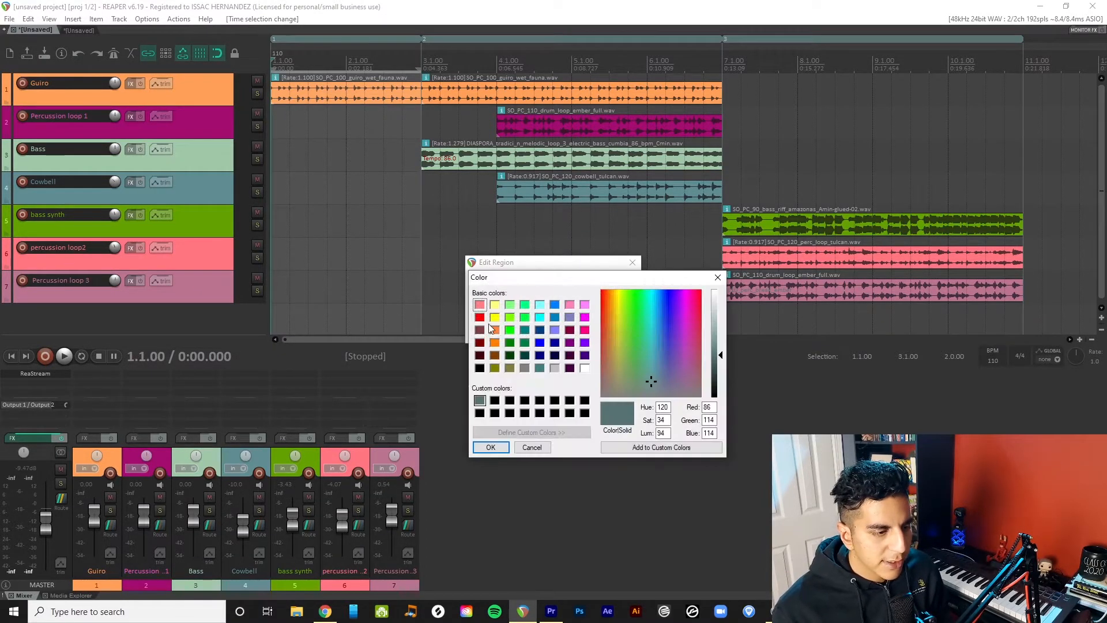
pyautogui.click(480, 316)
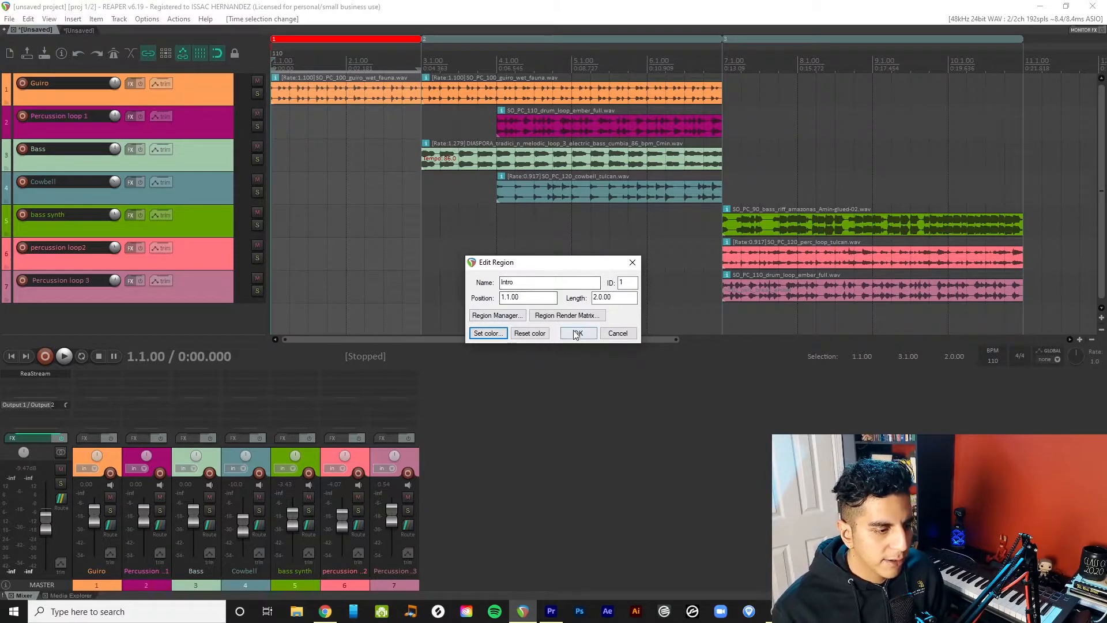
pyautogui.click(577, 332)
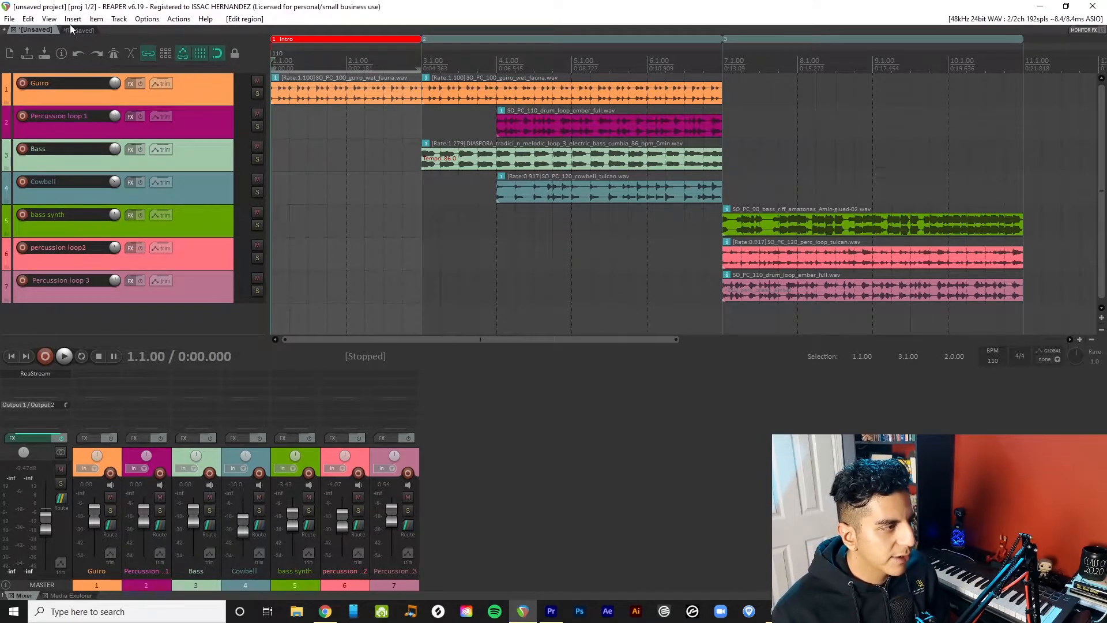
# In the Region/Marker Manager, rename region 2 to 'Section A' and colour it green
pyautogui.click(48, 18)
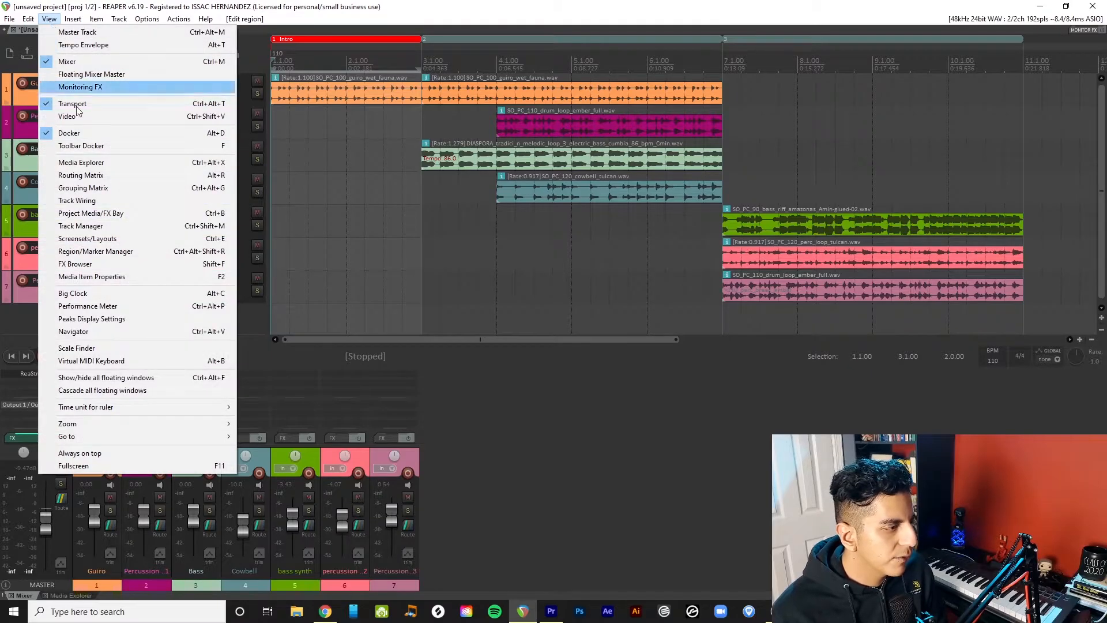
pyautogui.moveTo(96, 250)
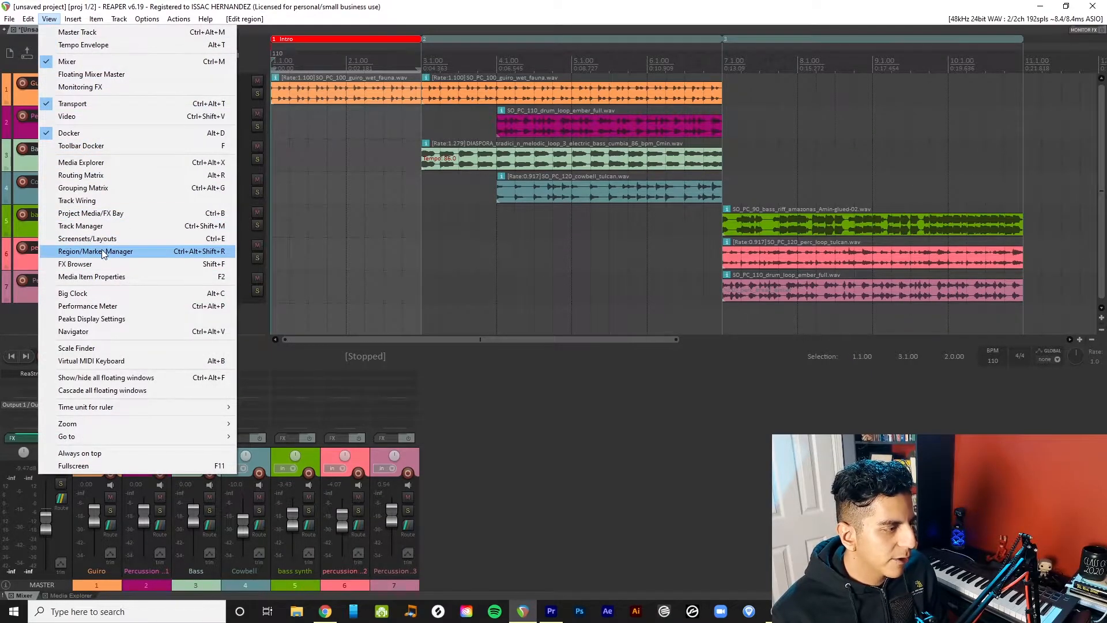
pyautogui.click(94, 251)
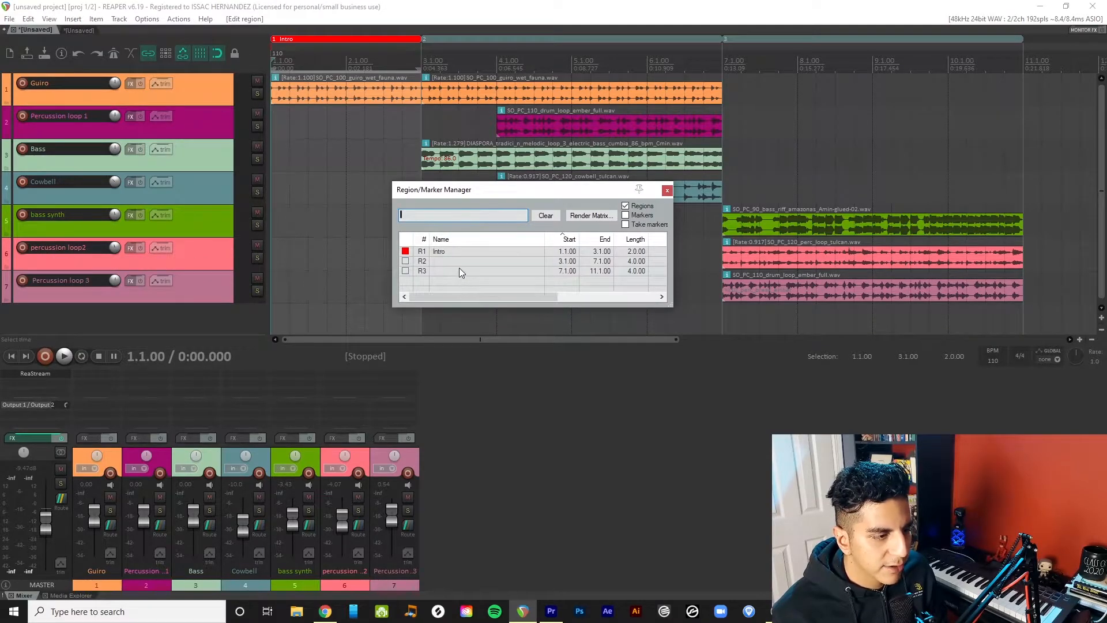
pyautogui.click(452, 262)
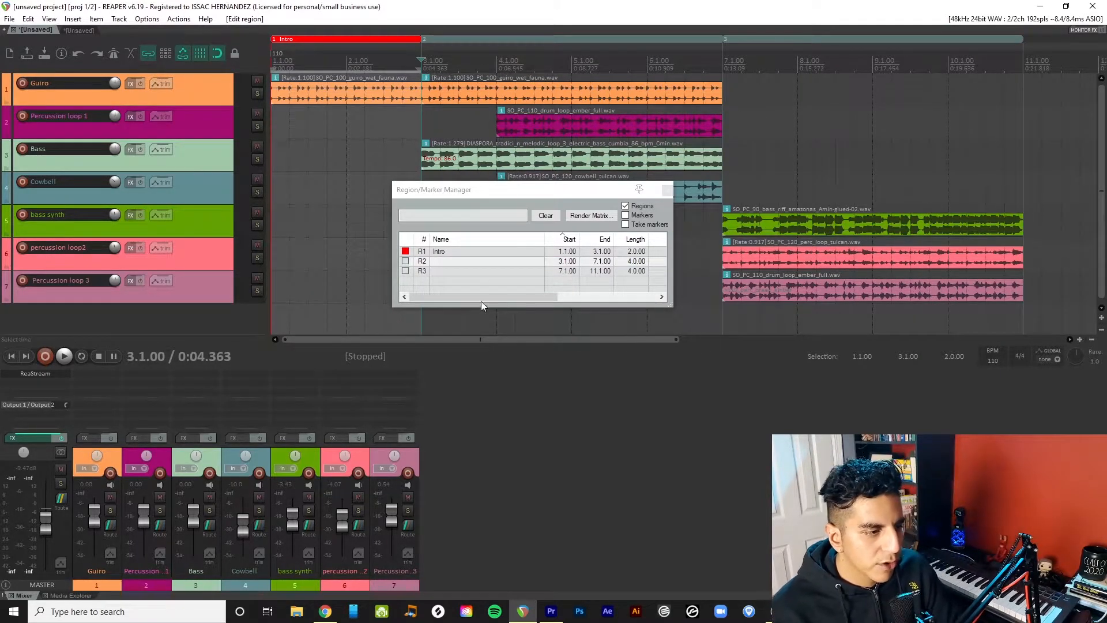
pyautogui.doubleClick(466, 261)
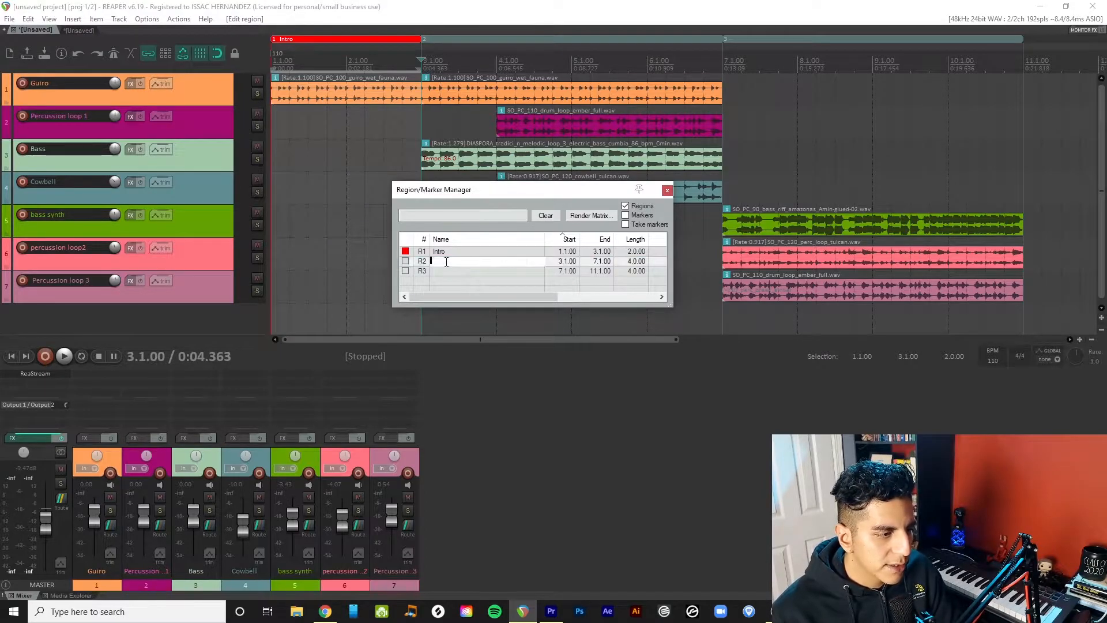
pyautogui.write('Section A')
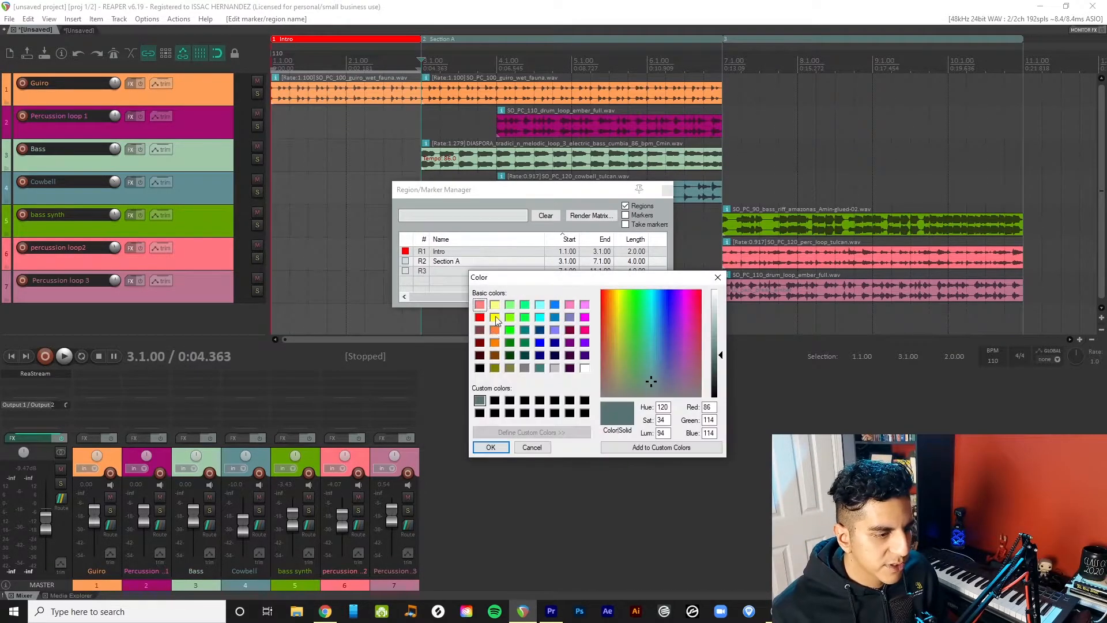
pyautogui.click(492, 448)
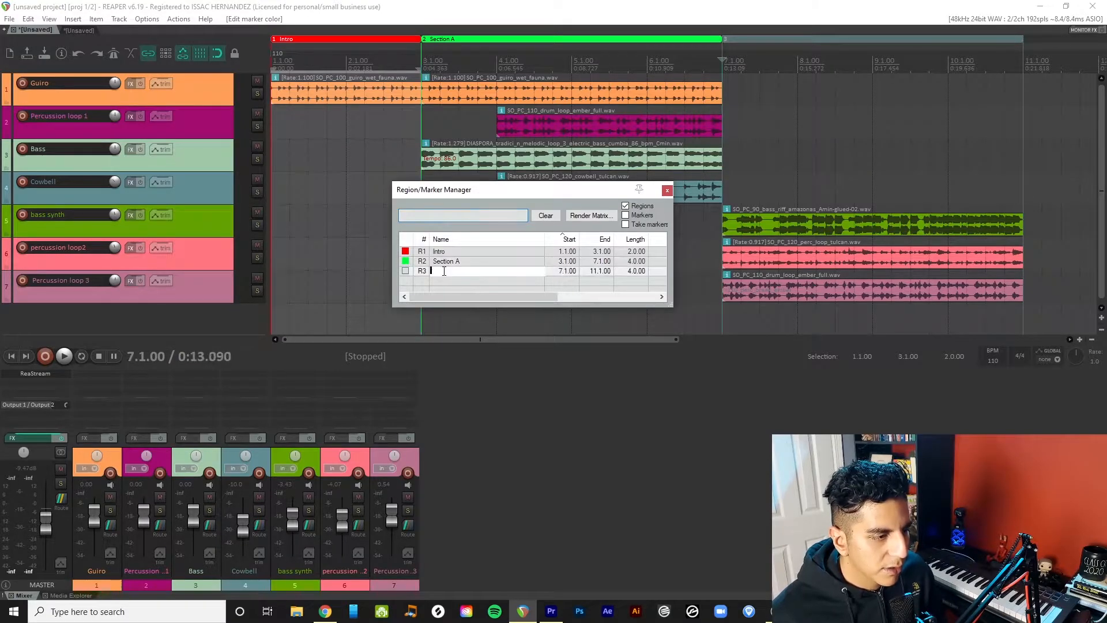
# Rename region 3 to 'Section', colour it pink, and close the manager
pyautogui.write('Secto')
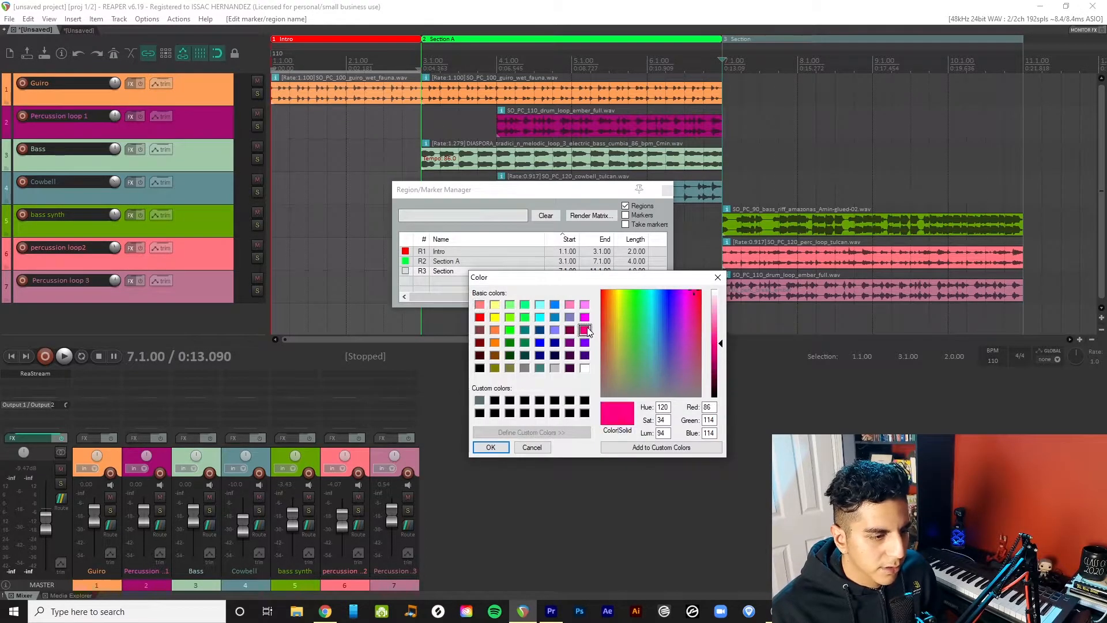
pyautogui.click(492, 448)
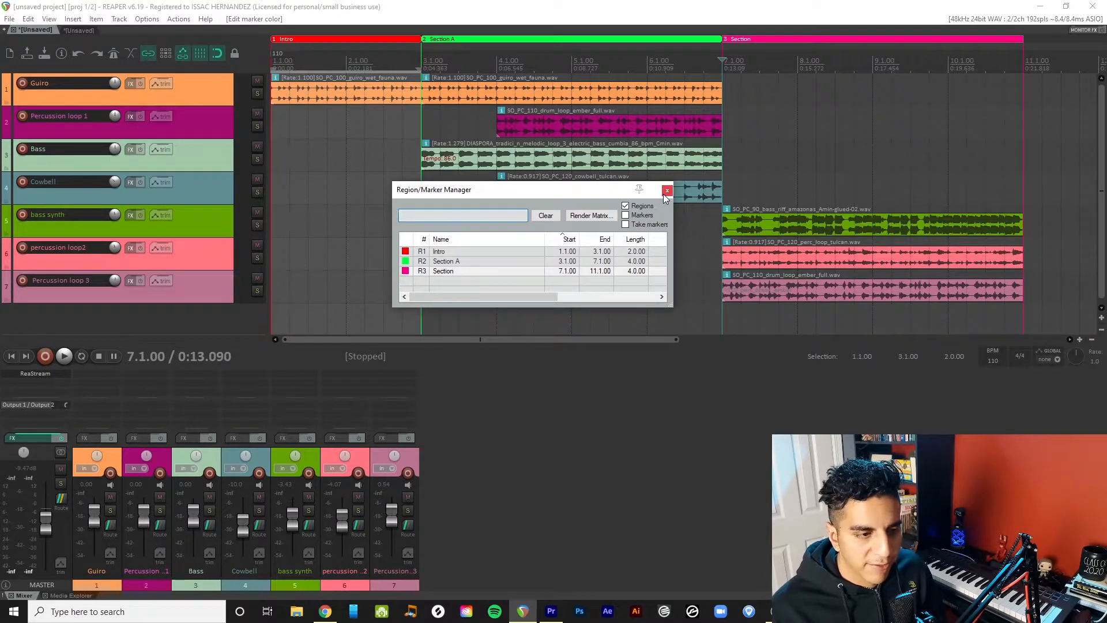
pyautogui.moveTo(667, 191)
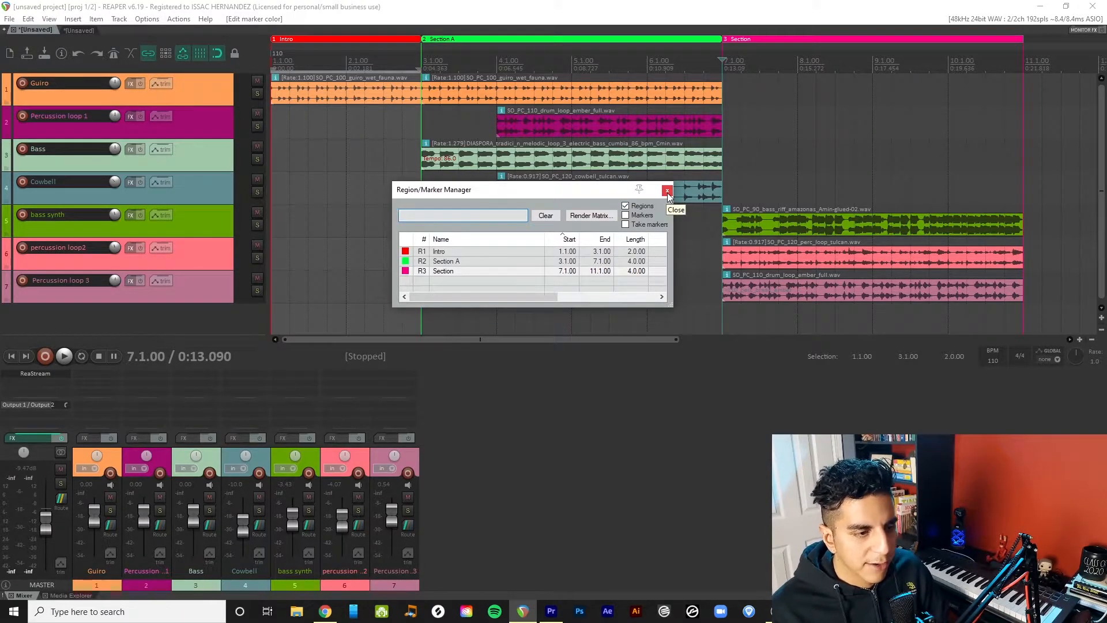
pyautogui.click(462, 215)
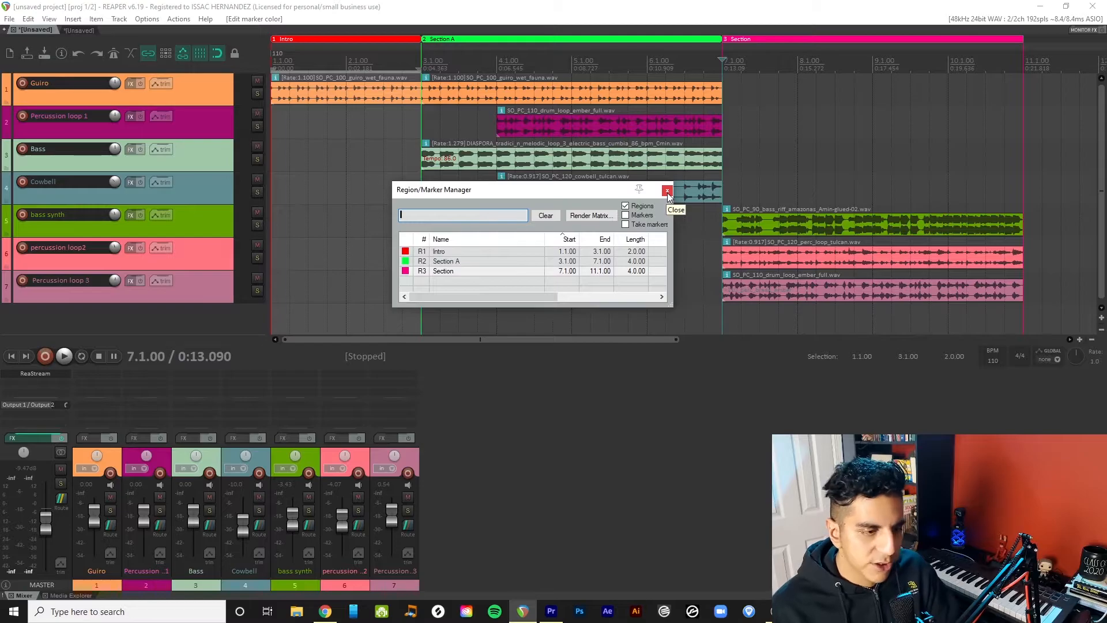
pyautogui.click(666, 191)
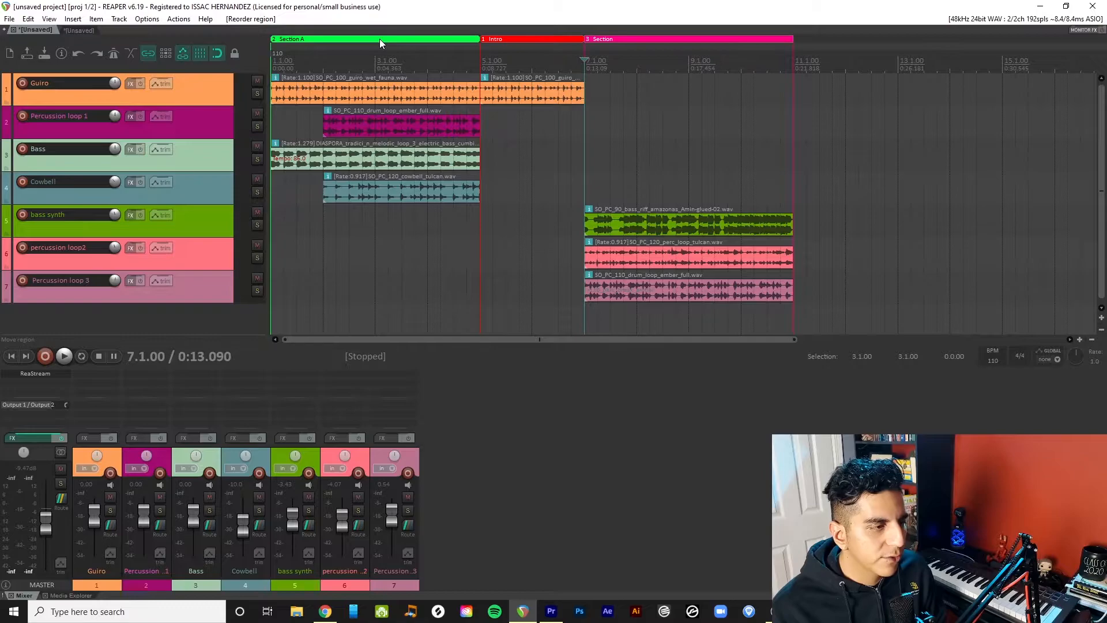
pyautogui.moveTo(564, 67)
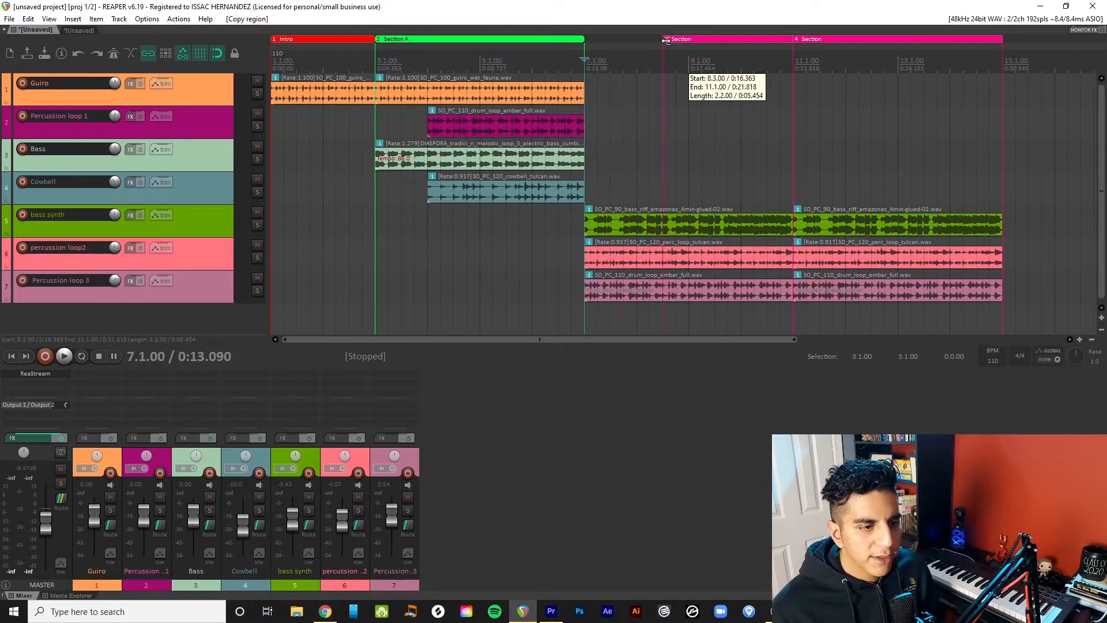
pyautogui.moveTo(668, 39); pyautogui.dragTo(572, 39)
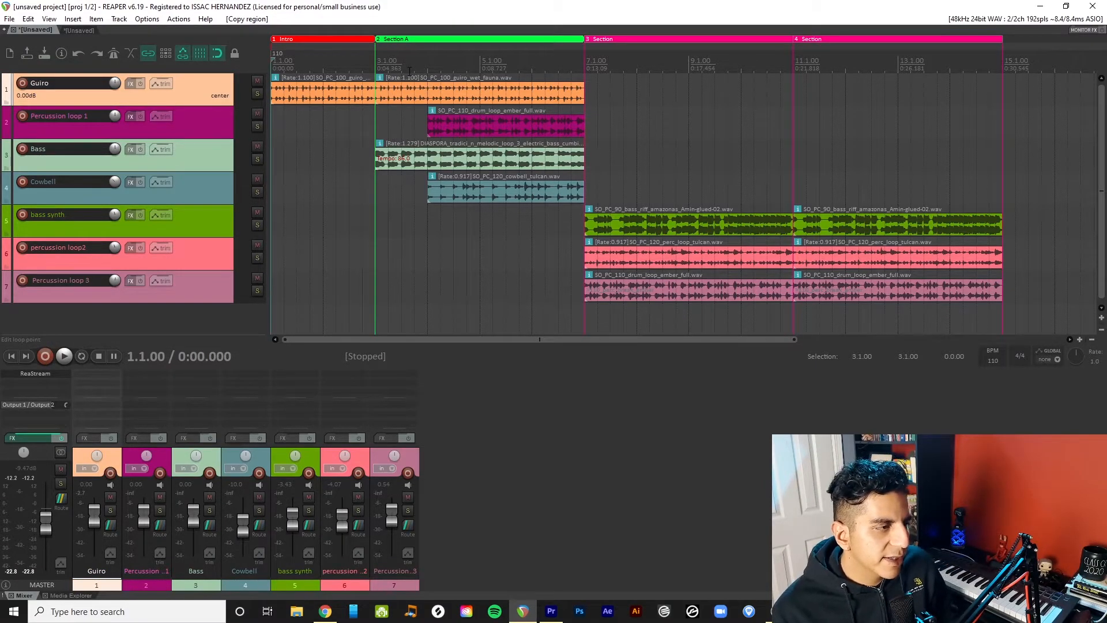
# Delete the guiro clip from the repeated Section A
pyautogui.click(64, 356)
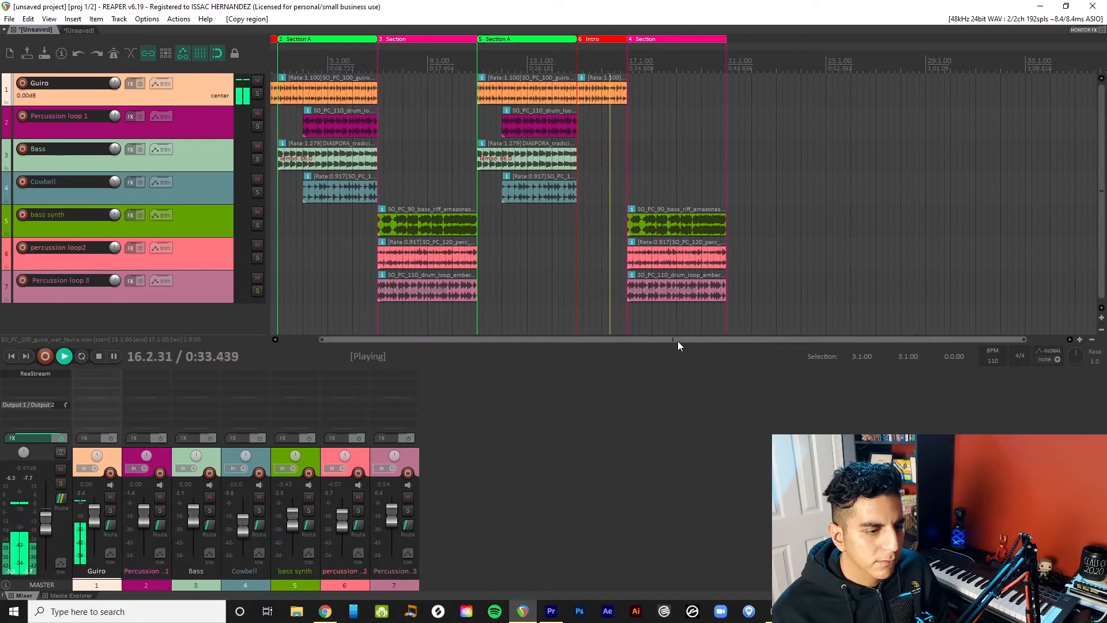
pyautogui.click(98, 356)
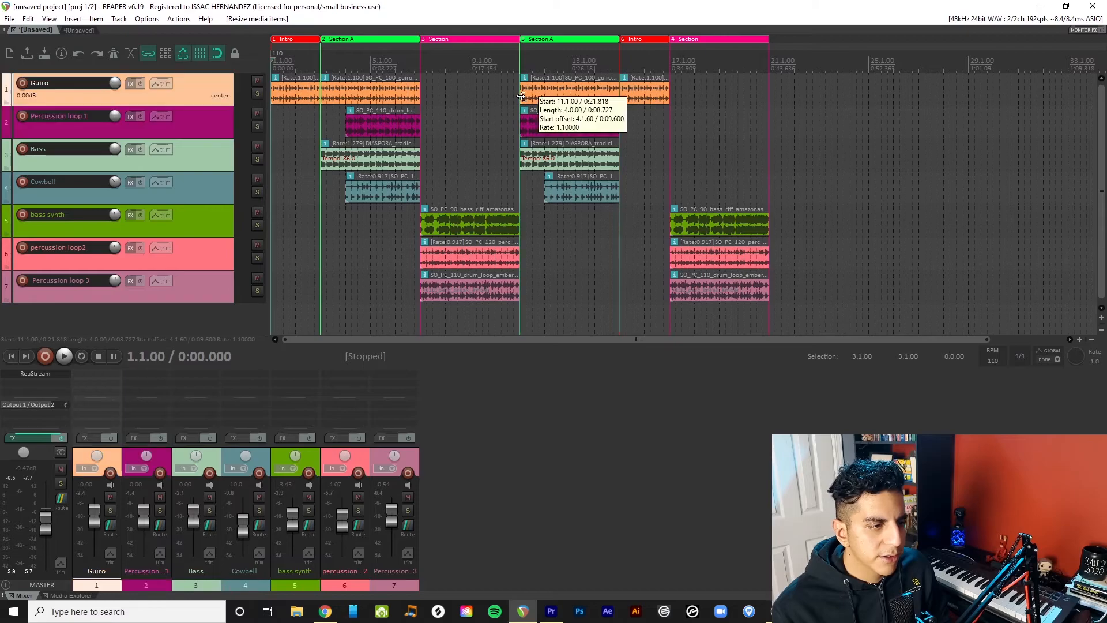
pyautogui.press('Delete')
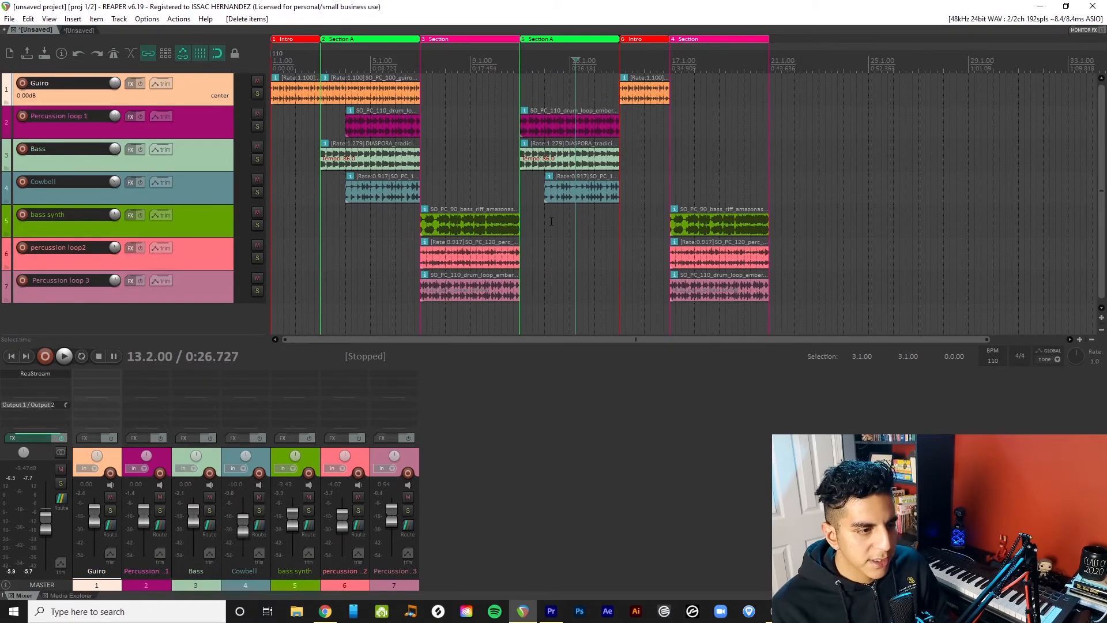